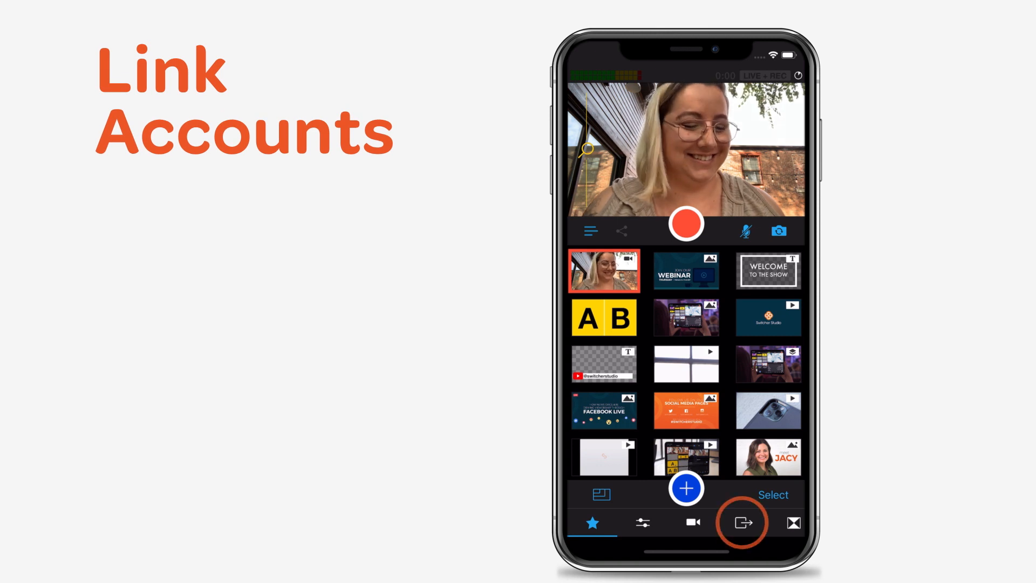
# - Show the Outputs list with Facebook, YouTube, LinkedIn Live, Twitch and Custom RTMP destinations
pyautogui.click(741, 522)
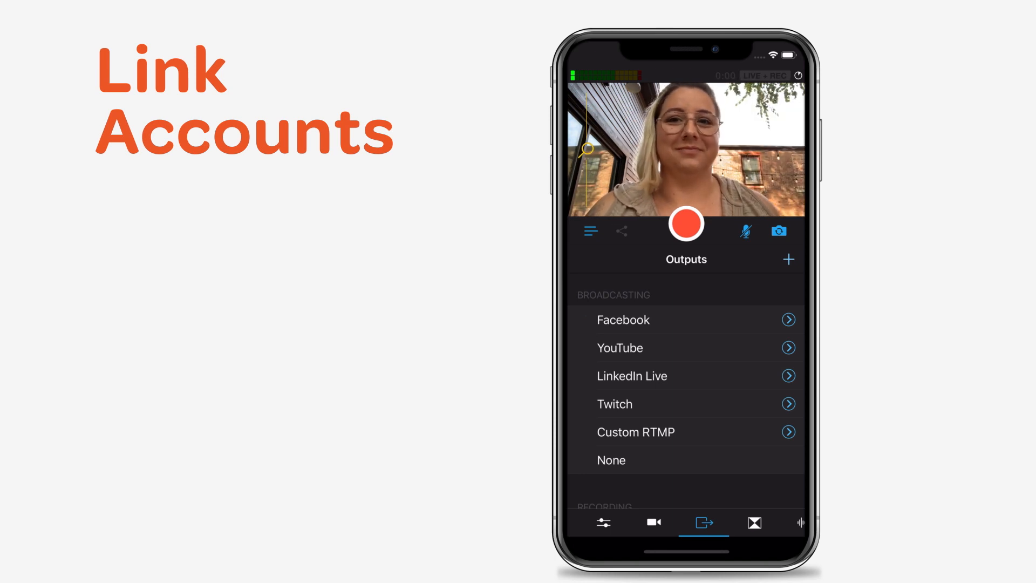
# - Choose Facebook, log in, and grant permission to post publicly to the timeline
pyautogui.click(623, 319)
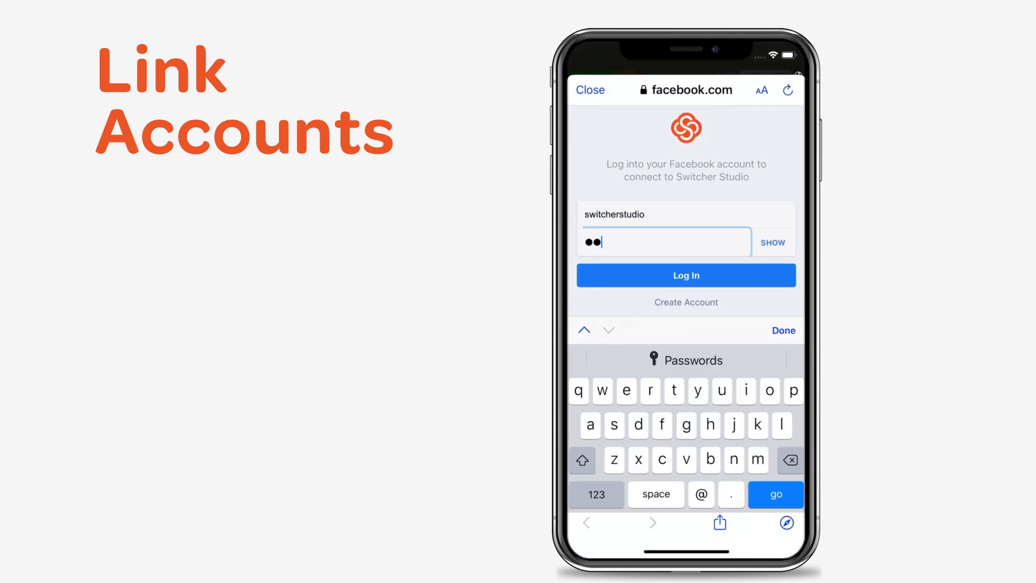
pyautogui.click(687, 276)
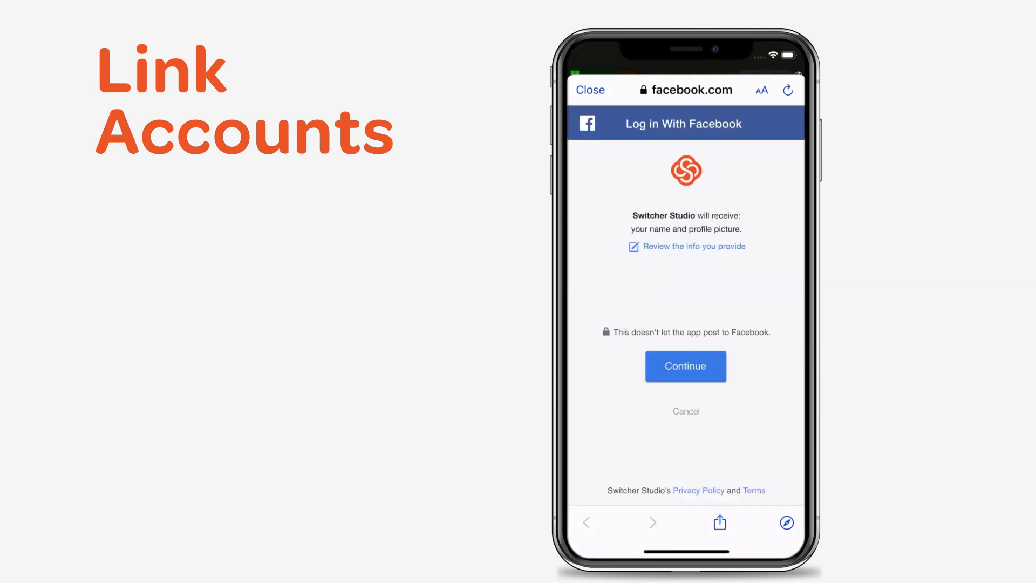
pyautogui.click(685, 366)
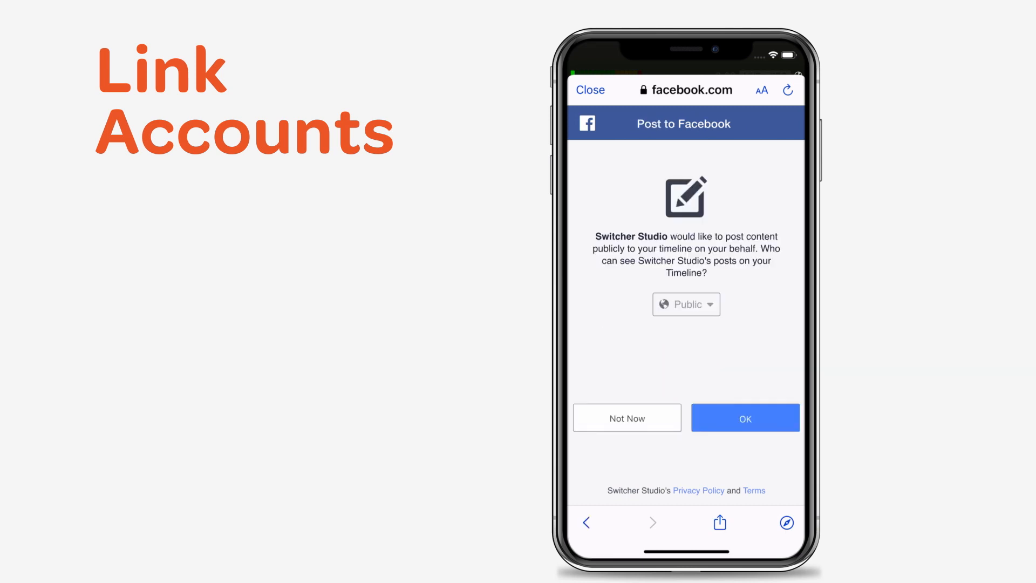
pyautogui.click(745, 417)
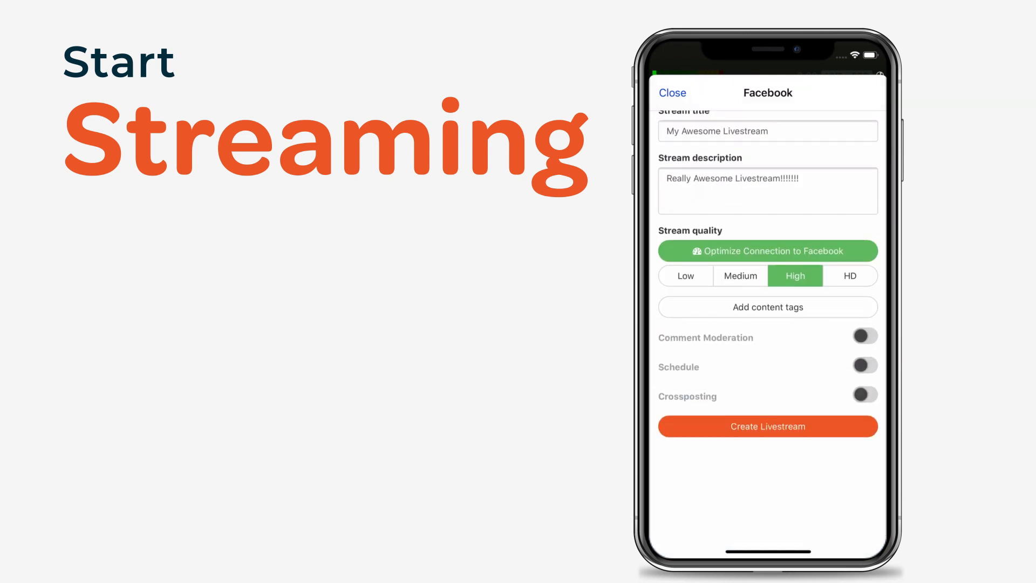
# - Create the Facebook livestream and return to the outputs list with the live camera feed
pyautogui.click(768, 427)
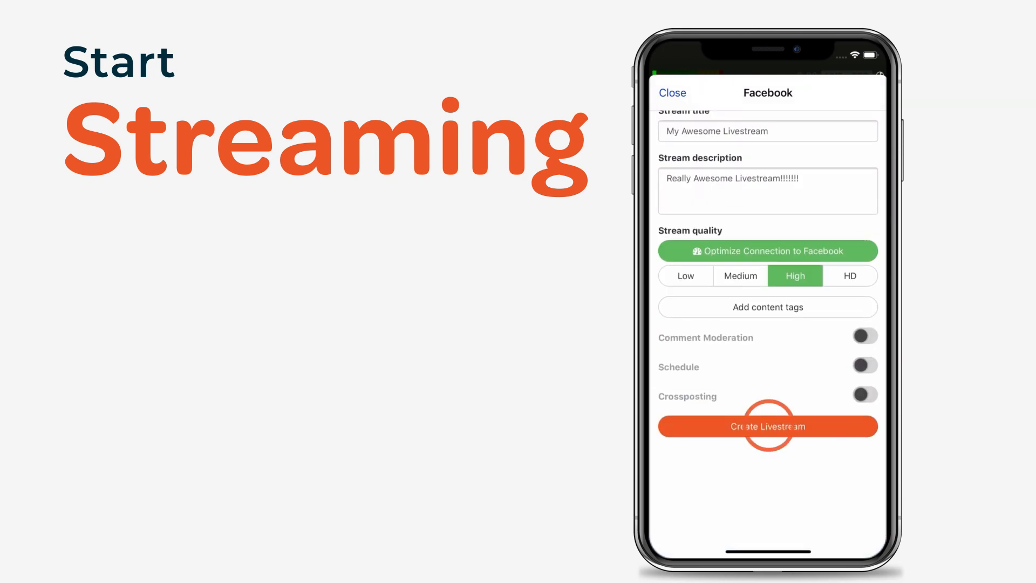
pyautogui.click(767, 426)
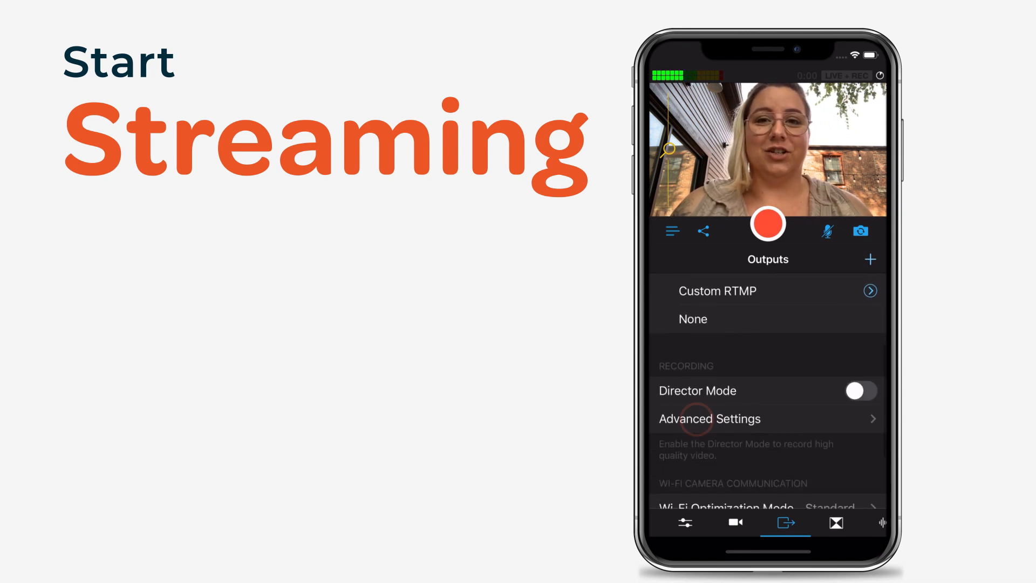
# - In Advanced Settings, toggle Record Live Output off and back on, leaving local recording enabled
pyautogui.click(710, 419)
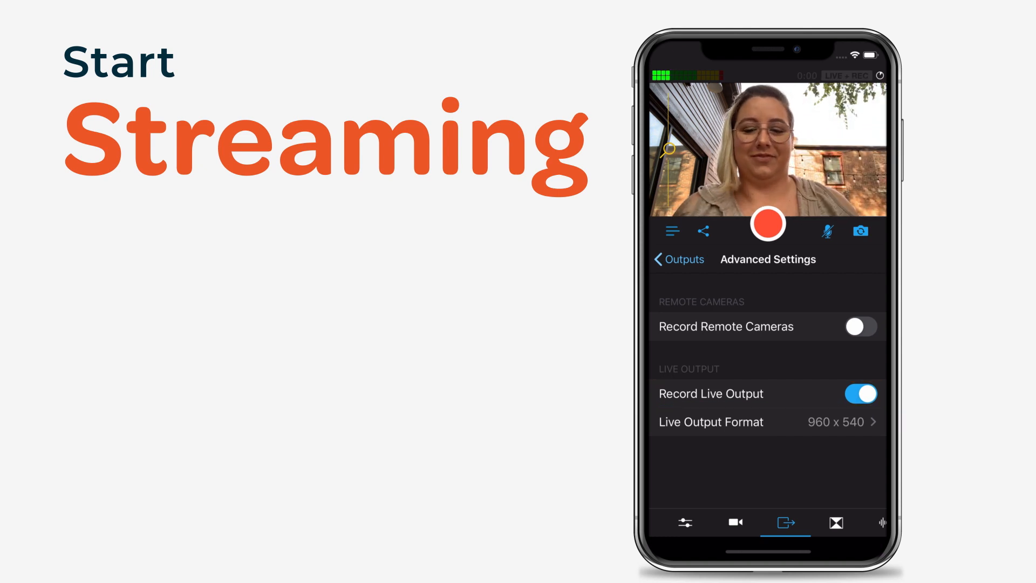
pyautogui.click(860, 394)
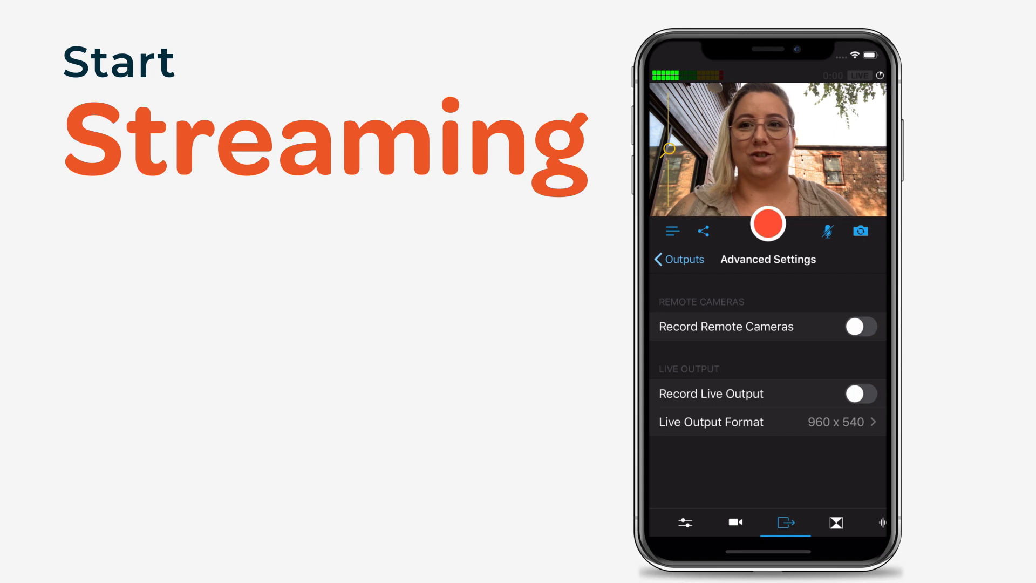
pyautogui.click(860, 393)
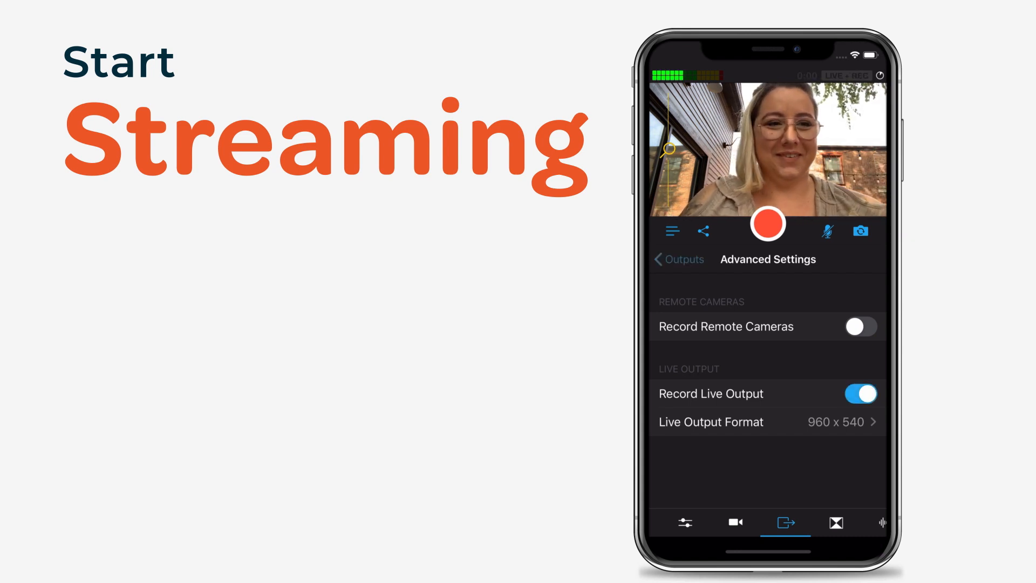
pyautogui.click(677, 258)
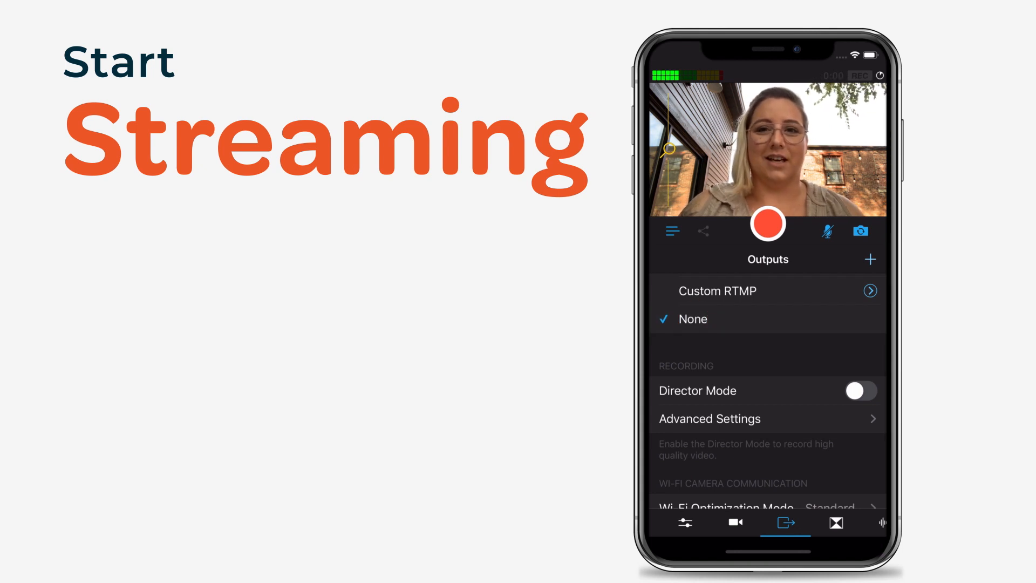
# - From the main menu, show the My Recordings library with its two saved live recordings
pyautogui.click(767, 222)
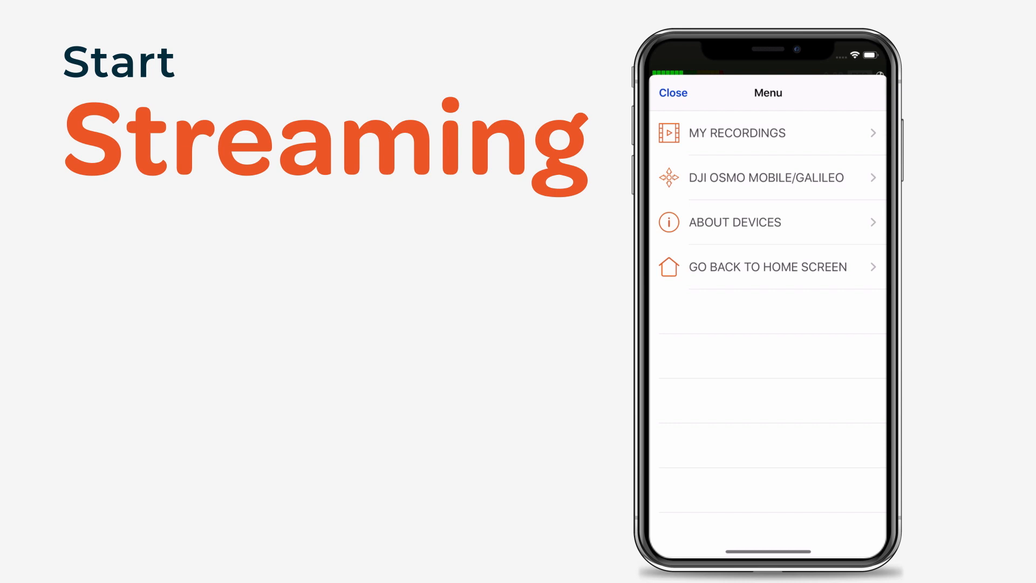
pyautogui.click(736, 133)
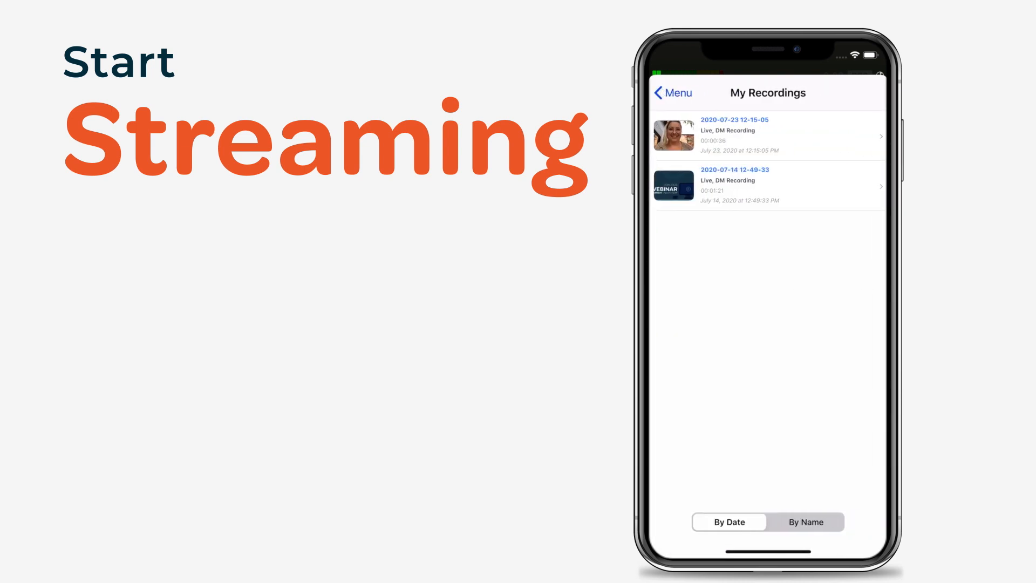